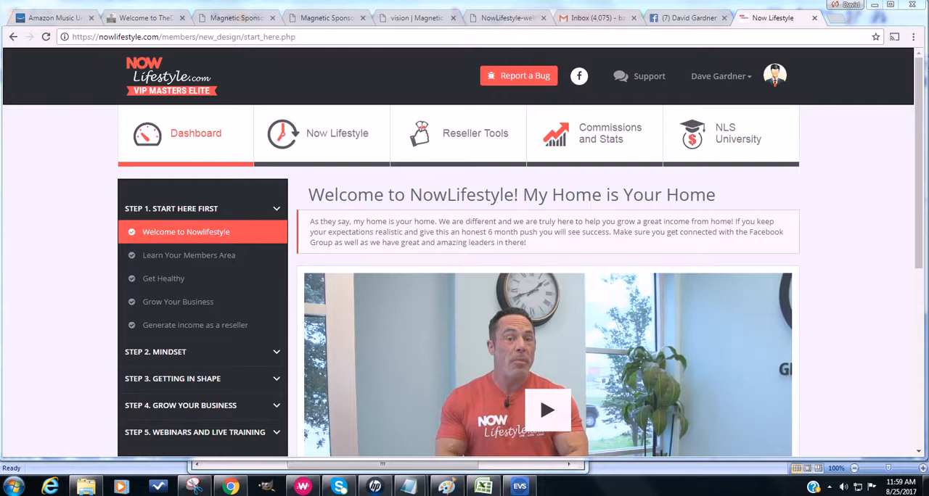
mouse_move(36, 88)
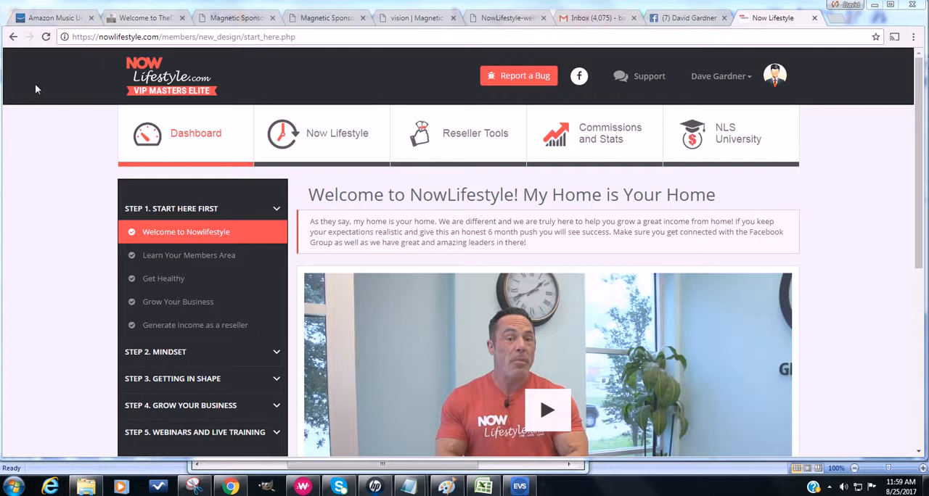
mouse_move(569, 336)
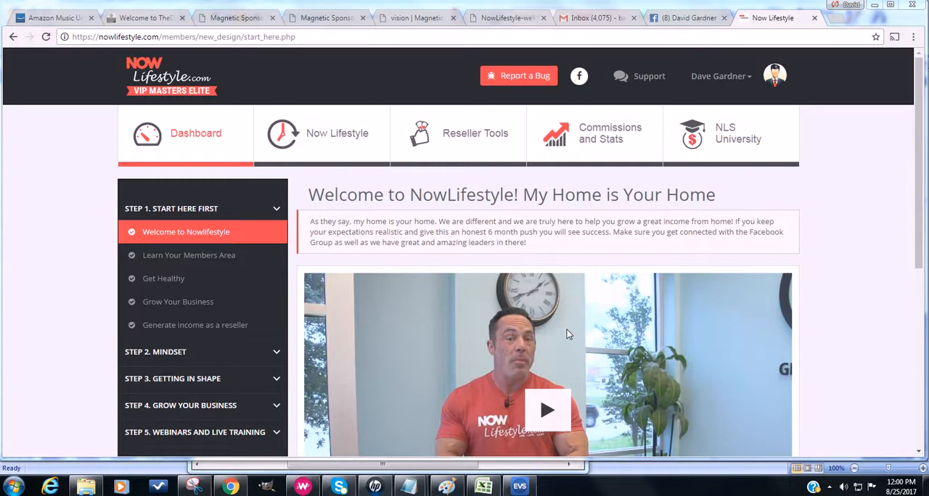
mouse_move(463, 138)
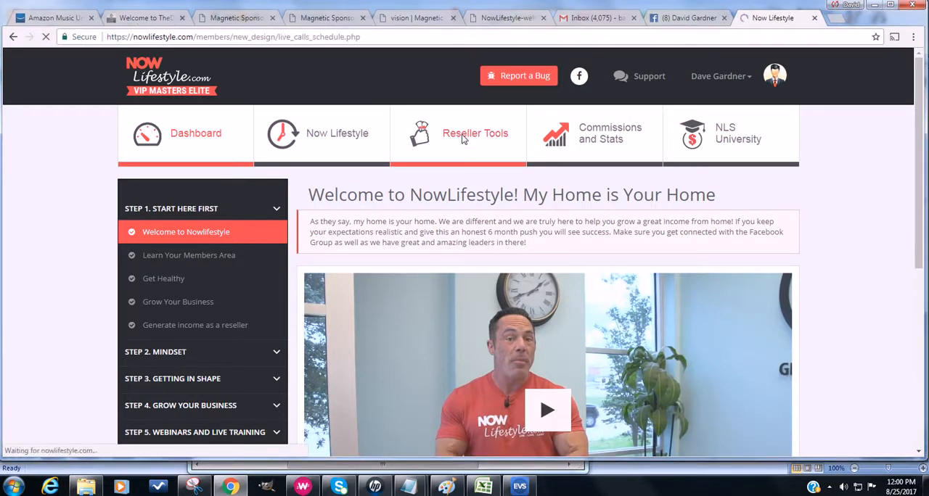
Go into Reseller Tools and bring up the Promo Links/CPA Stats page.
click(475, 133)
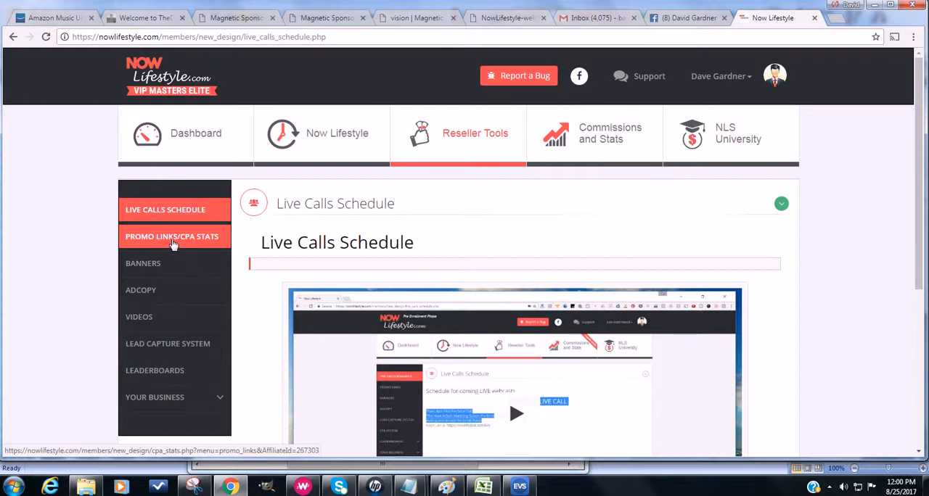
click(172, 237)
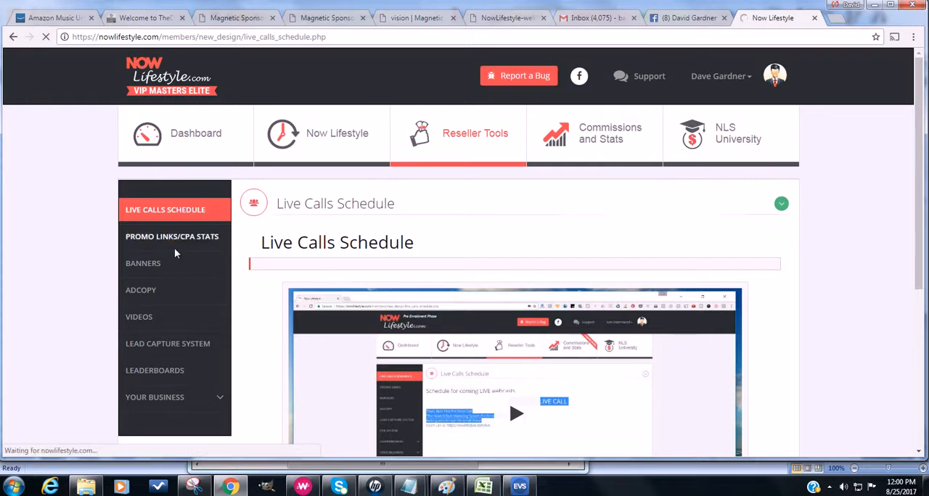
click(172, 236)
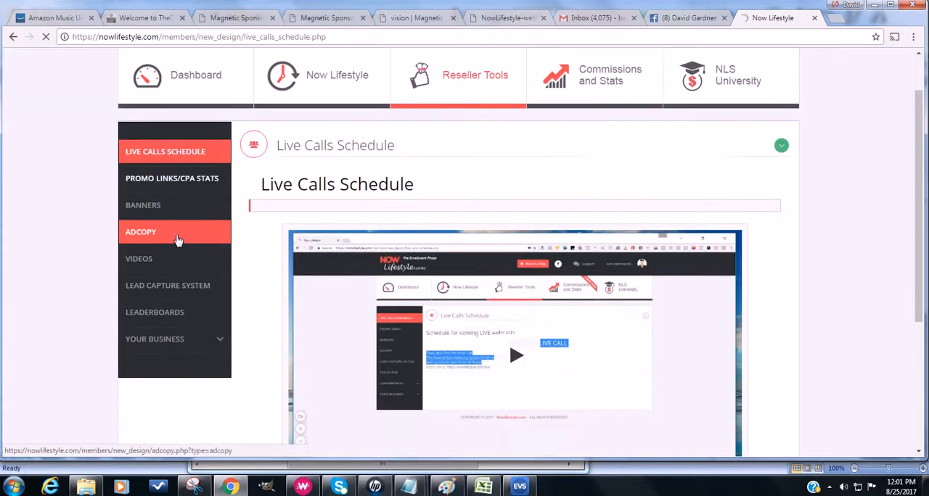
click(172, 177)
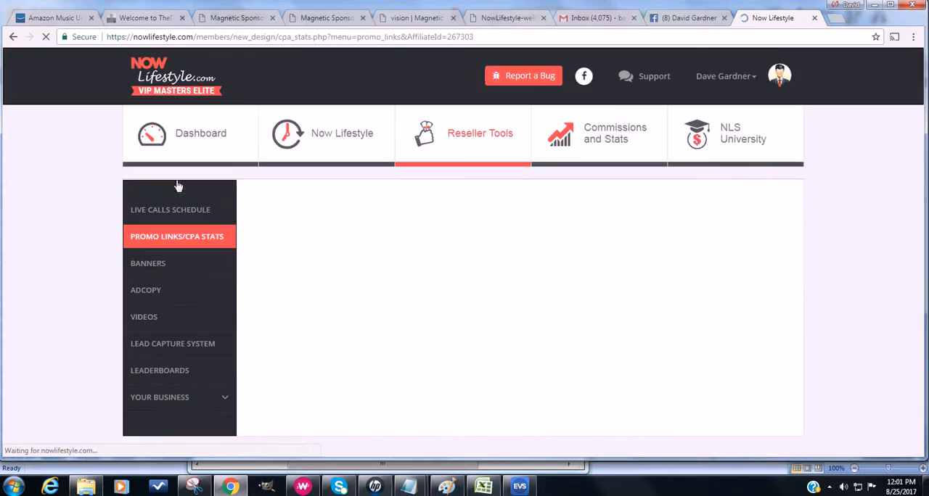
click(177, 236)
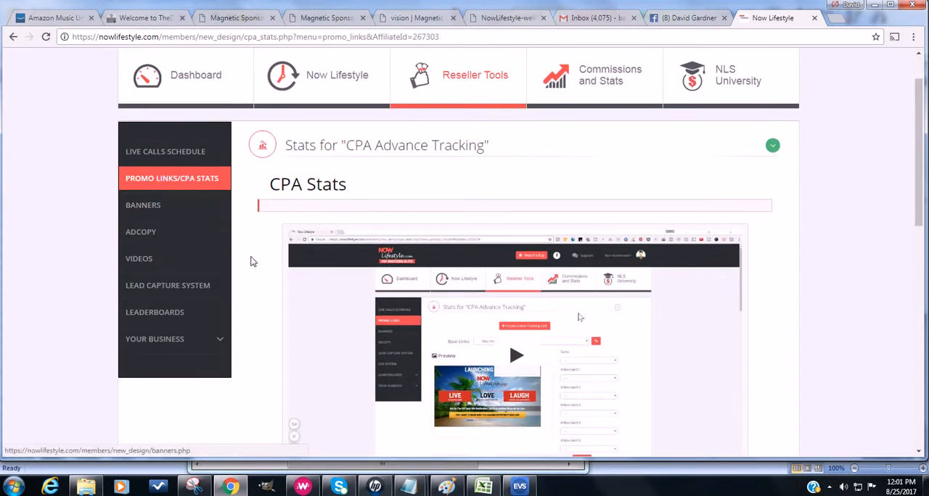
scroll(down, 3)
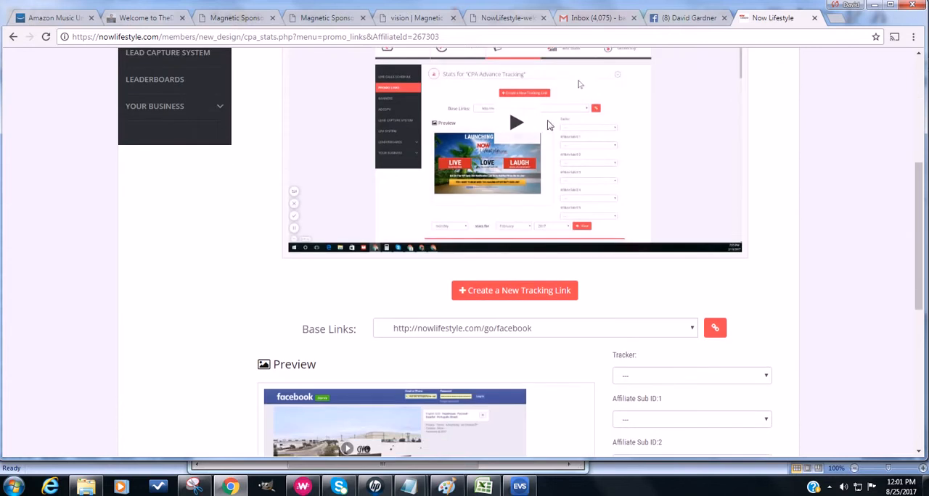
mouse_move(529, 135)
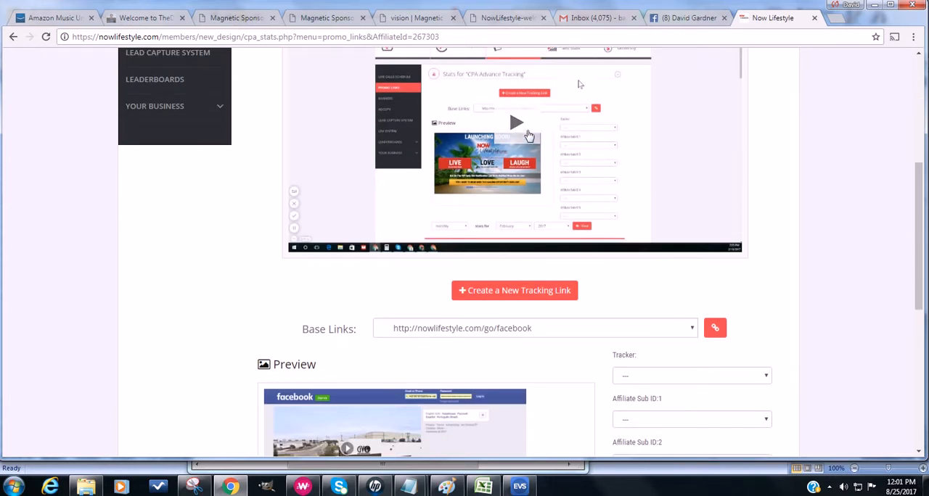
mouse_move(284, 283)
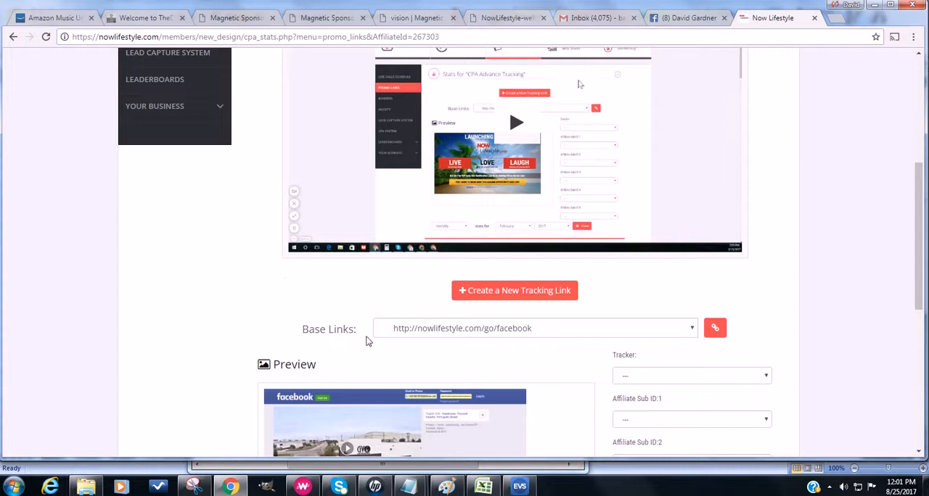
scroll(down, 3)
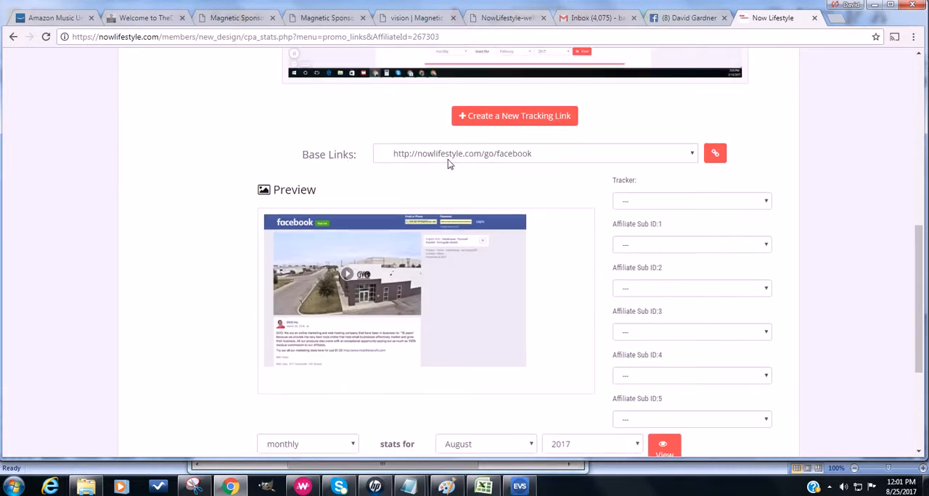
mouse_move(504, 161)
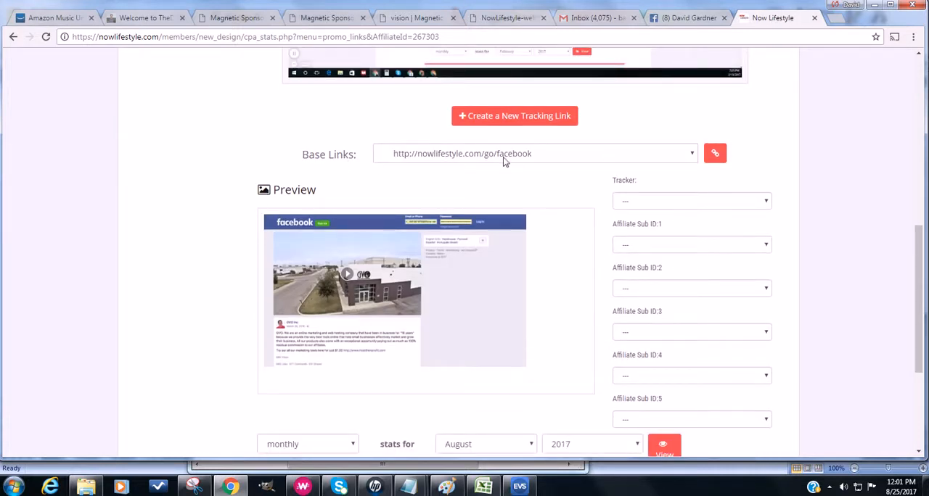
mouse_move(551, 168)
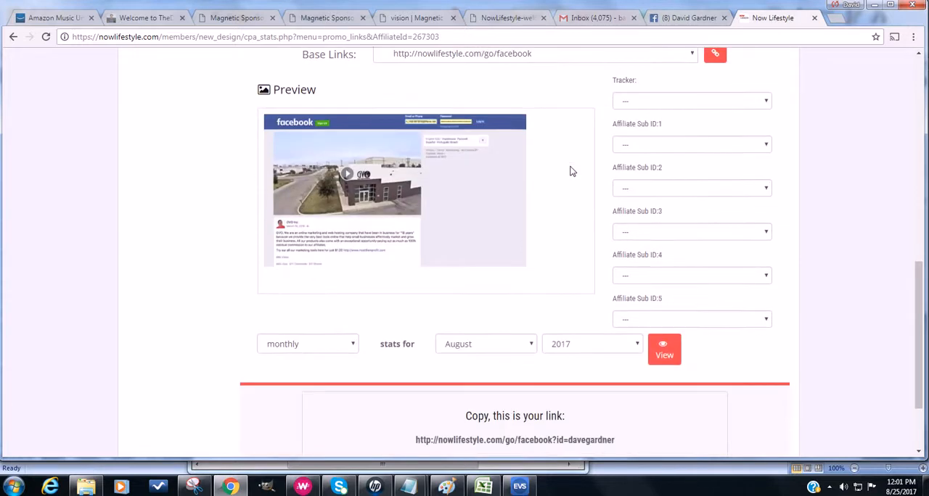
scroll(down, 3)
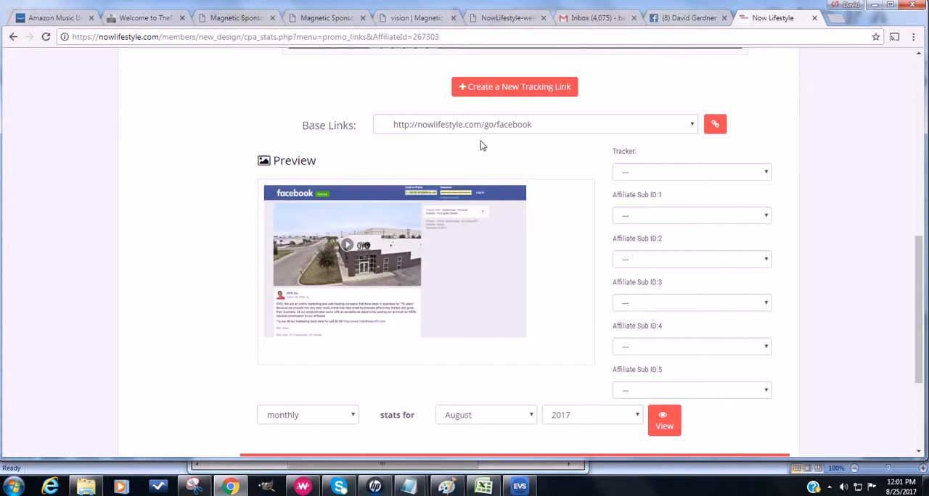
mouse_move(490, 132)
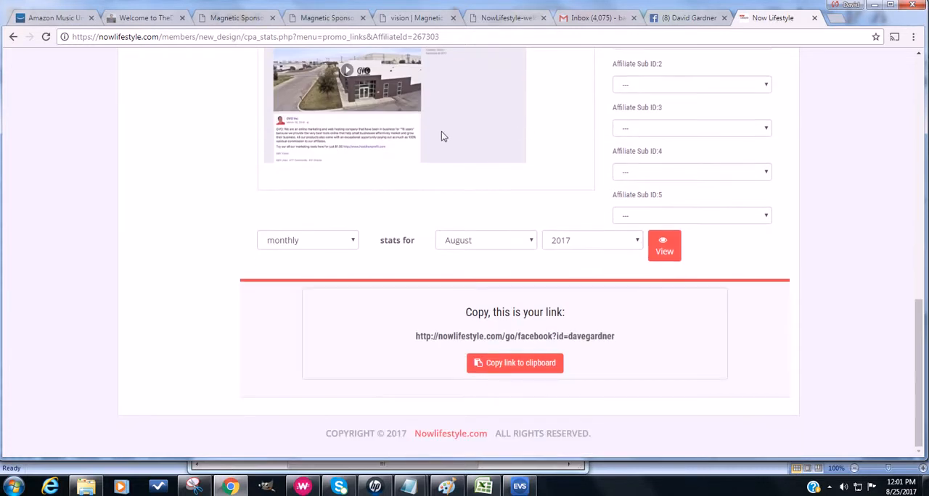
scroll(up, 3)
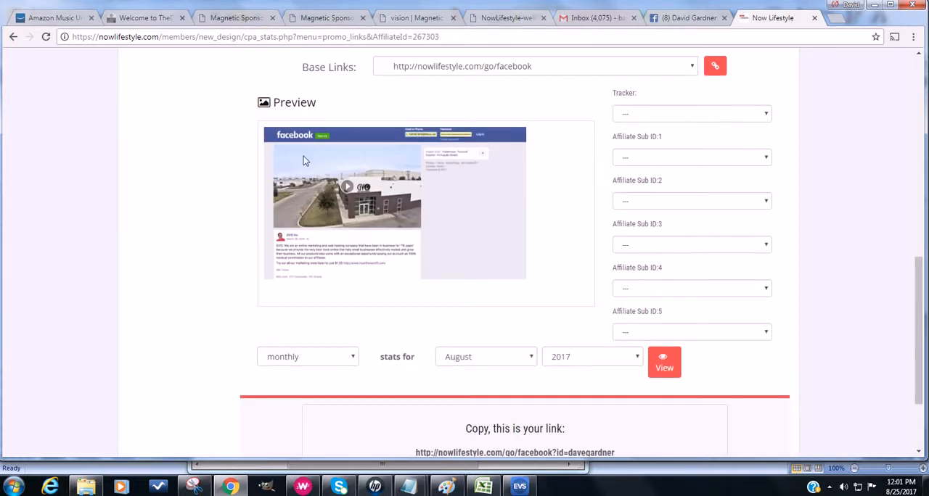
scroll(down, 3)
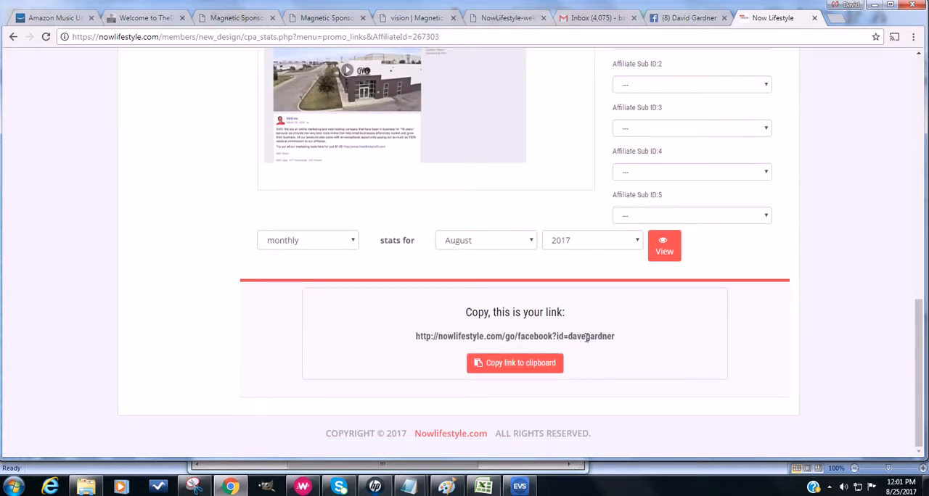
mouse_move(583, 335)
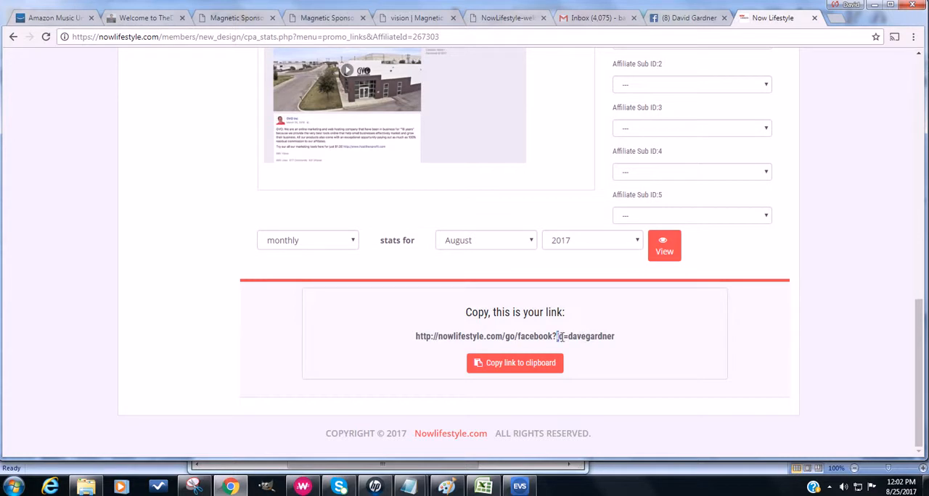
drag(557, 336, 613, 336)
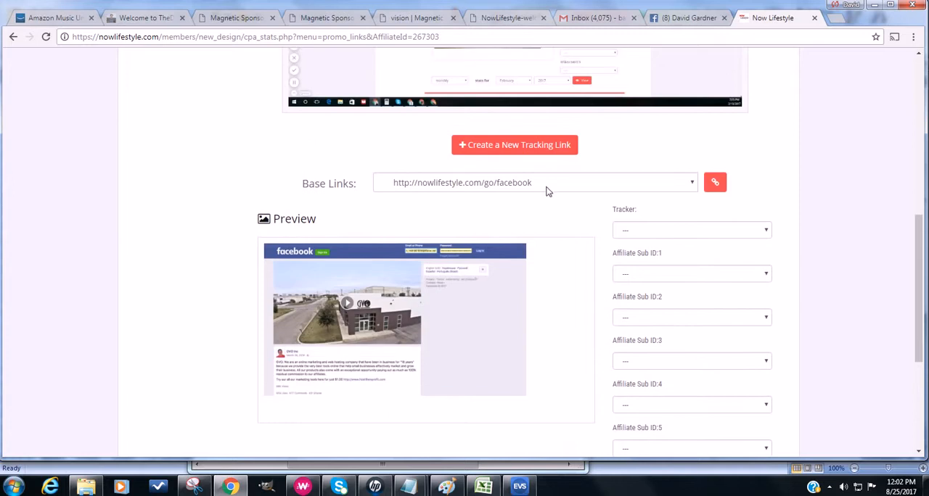
scroll(down, 3)
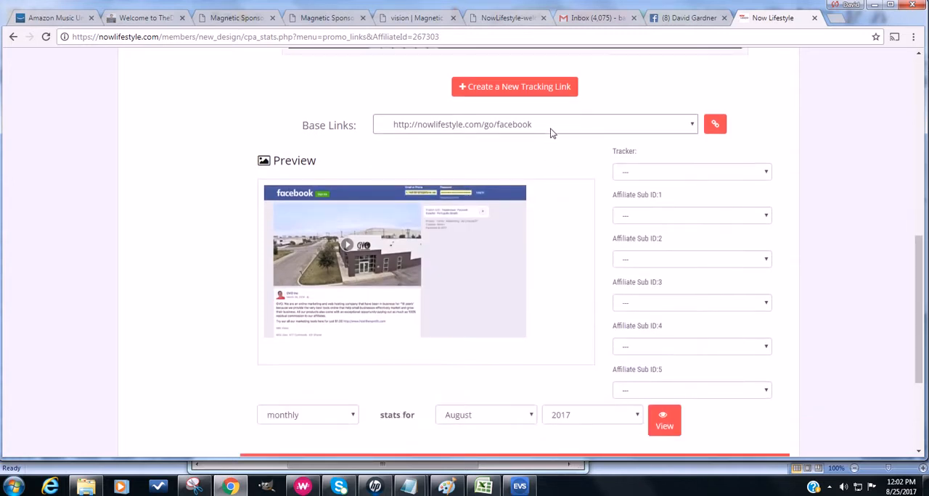
click(690, 124)
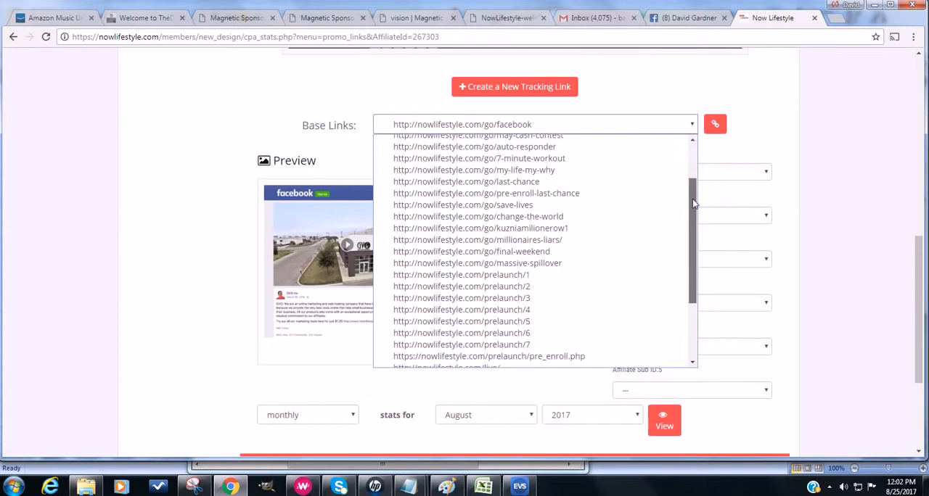
scroll(down, 3)
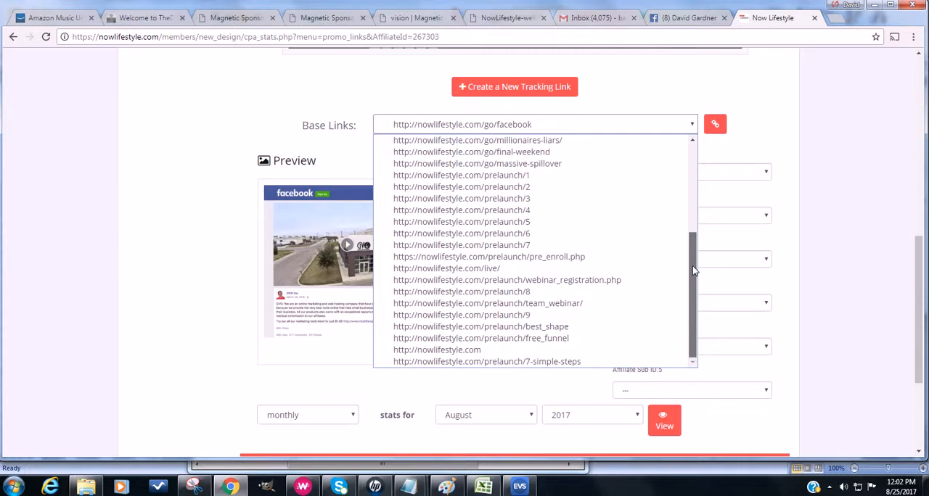
mouse_move(462, 245)
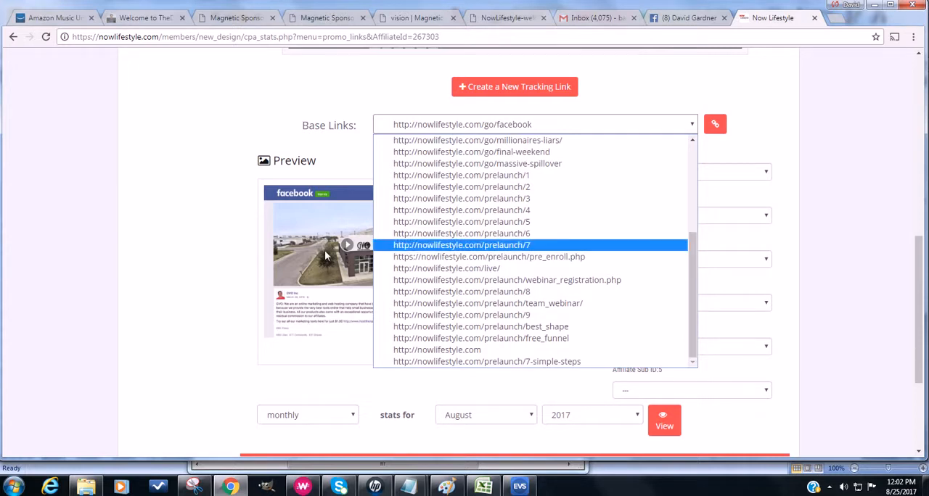
mouse_move(487, 250)
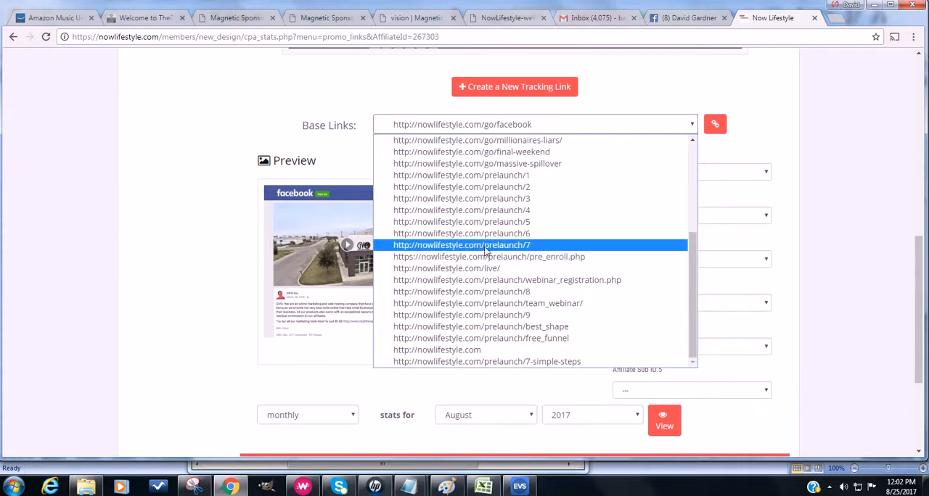
click(461, 244)
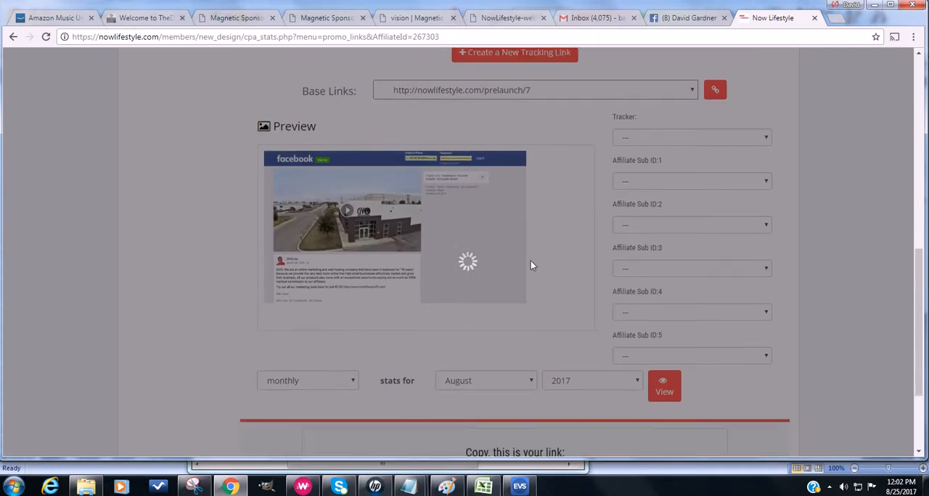
scroll(down, 3)
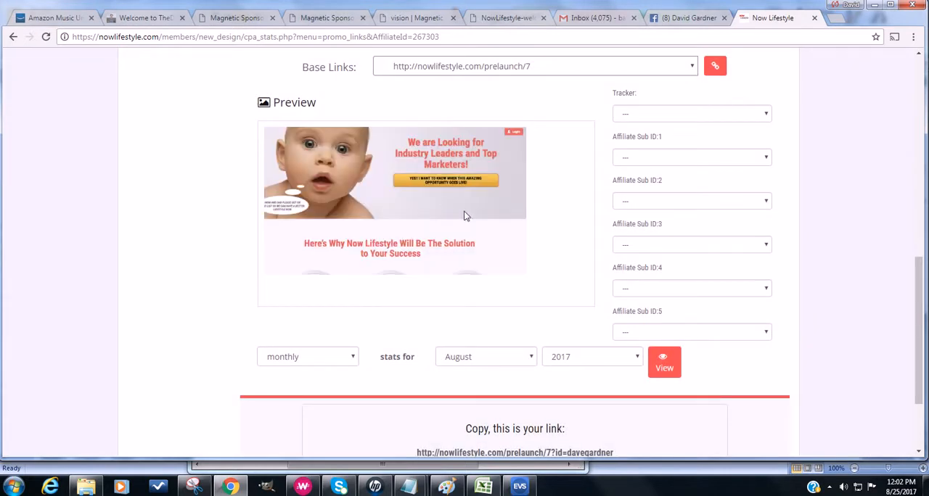
mouse_move(386, 217)
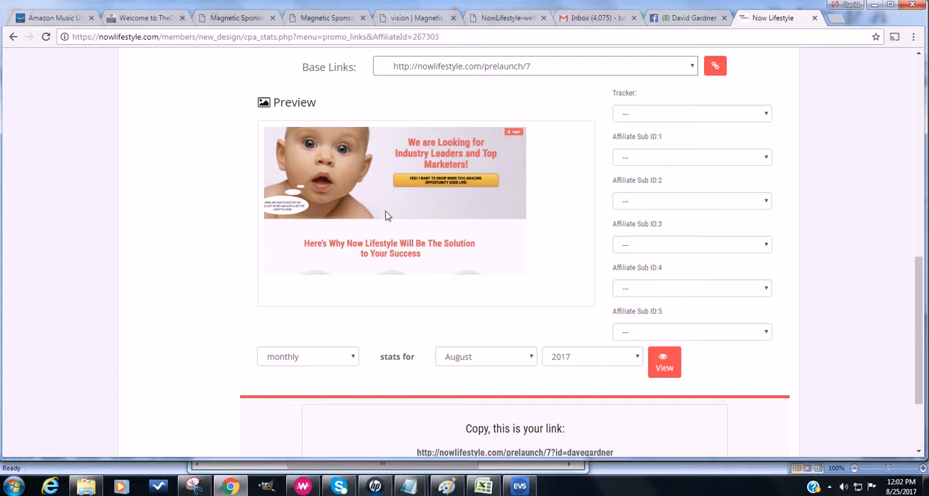
mouse_move(465, 183)
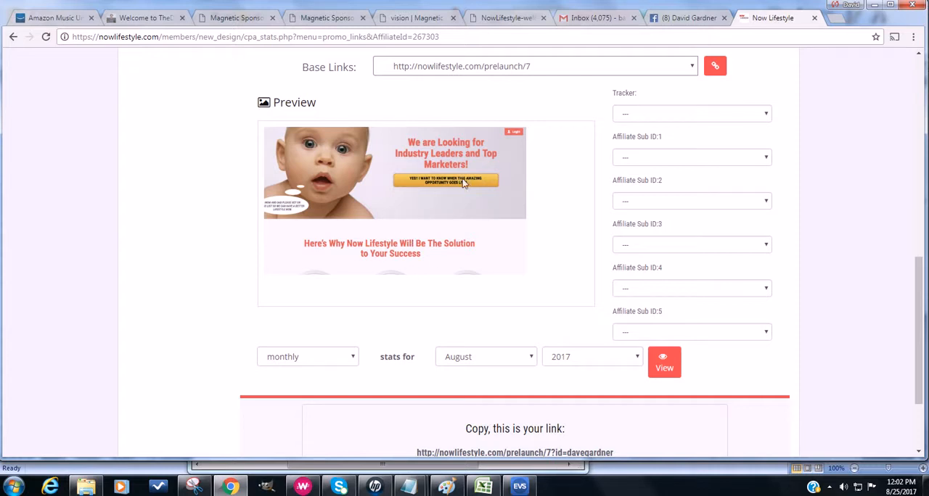
scroll(down, 3)
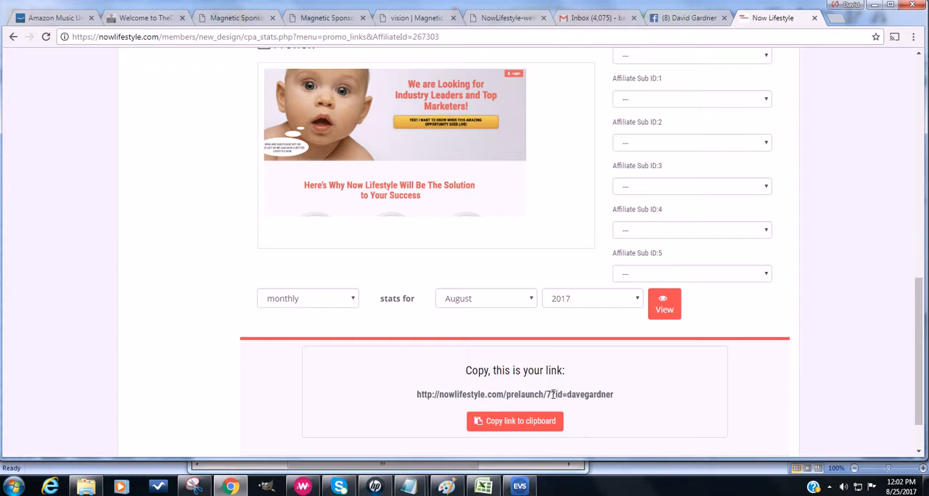
drag(550, 394, 616, 394)
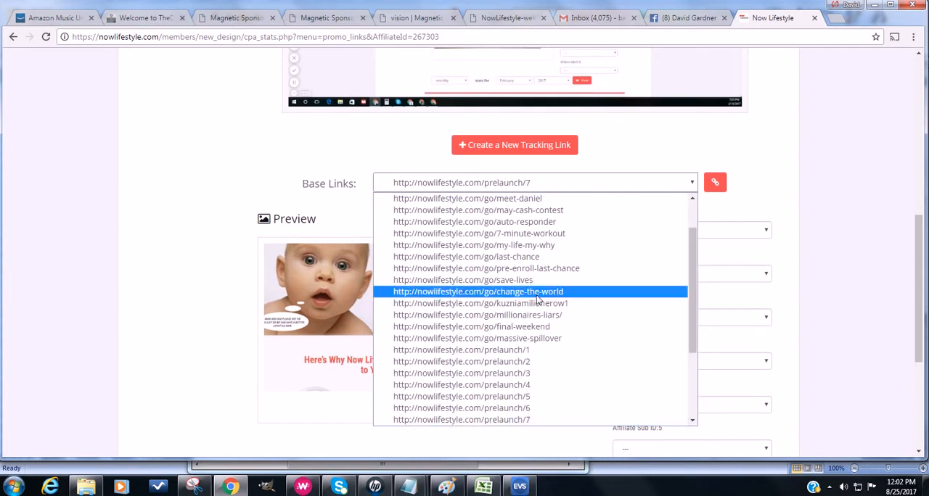
scroll(down, 3)
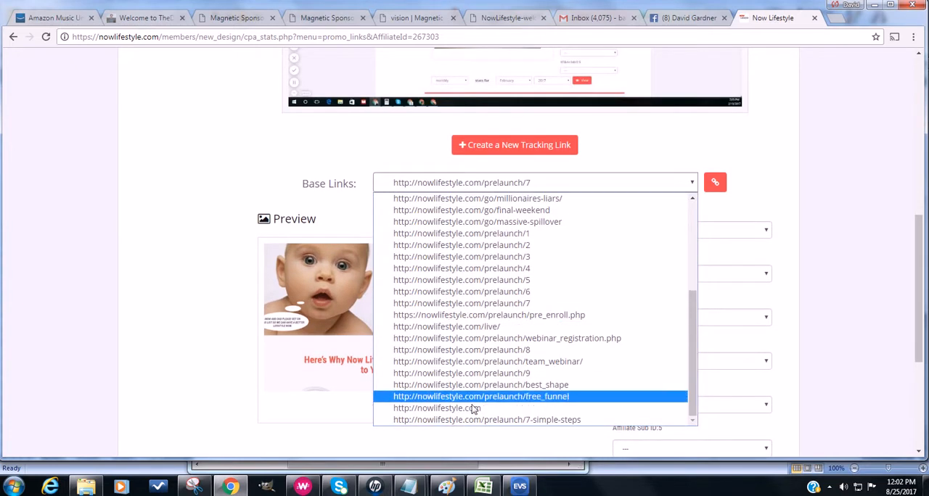
mouse_move(457, 408)
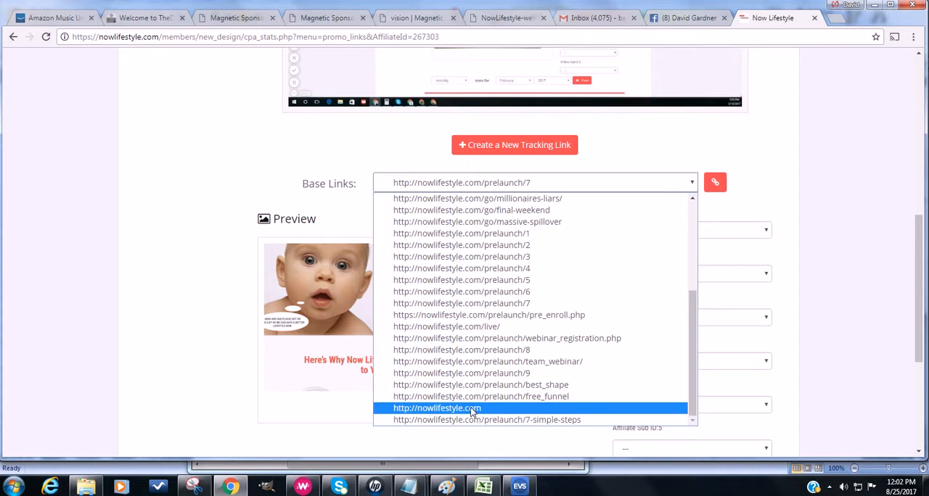
click(437, 408)
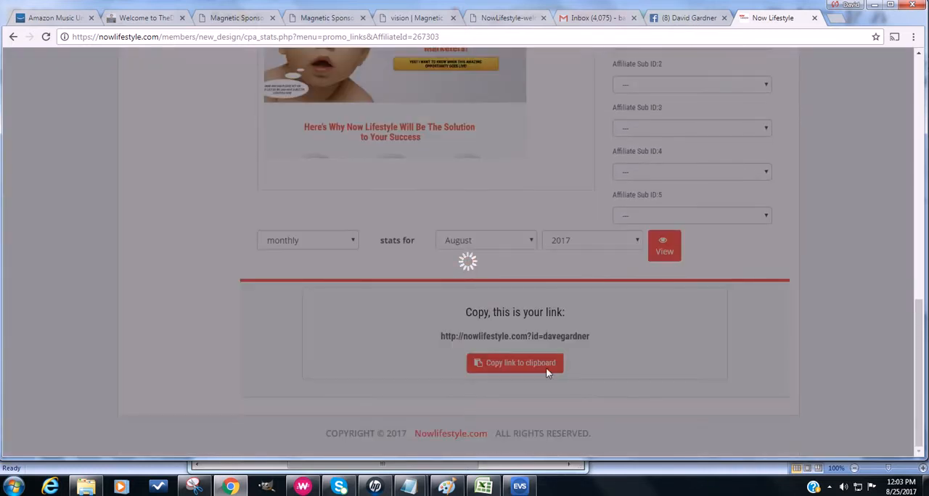
mouse_move(555, 339)
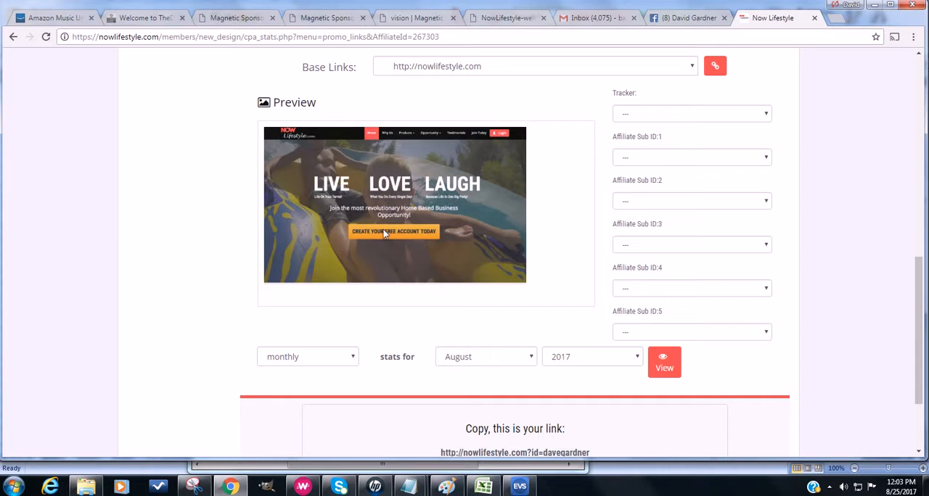
scroll(down, 3)
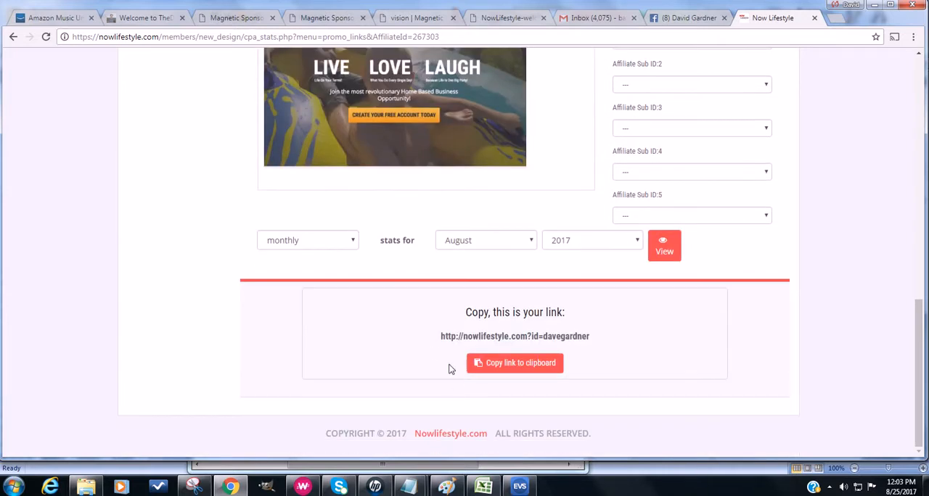
double_click(514, 336)
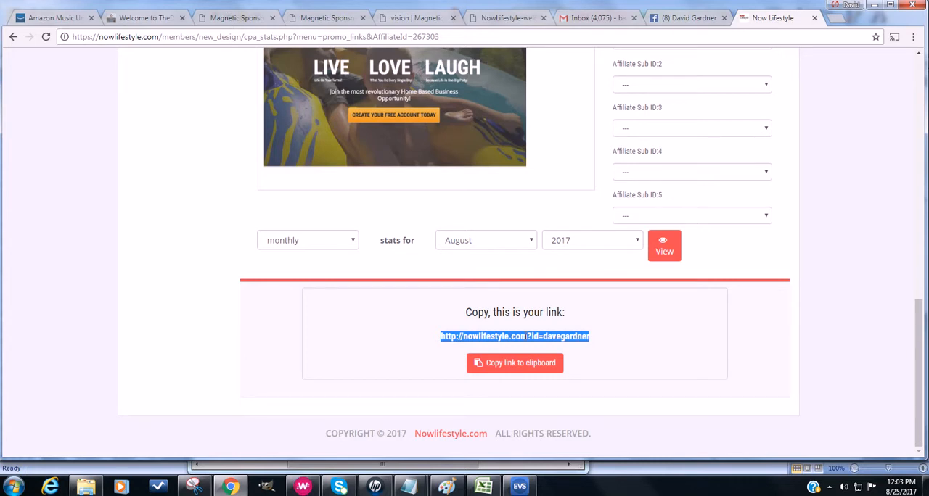
click(815, 18)
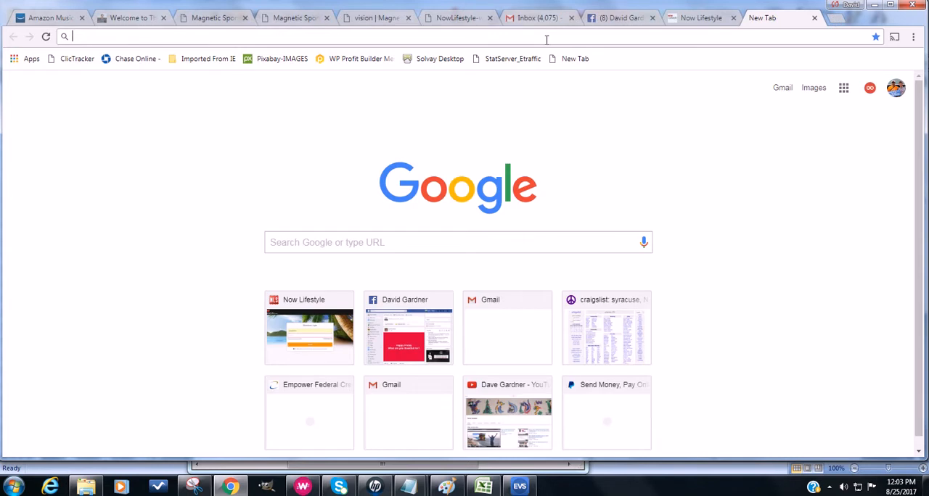
text(http://nowlifestyle.com?id=davegardner)
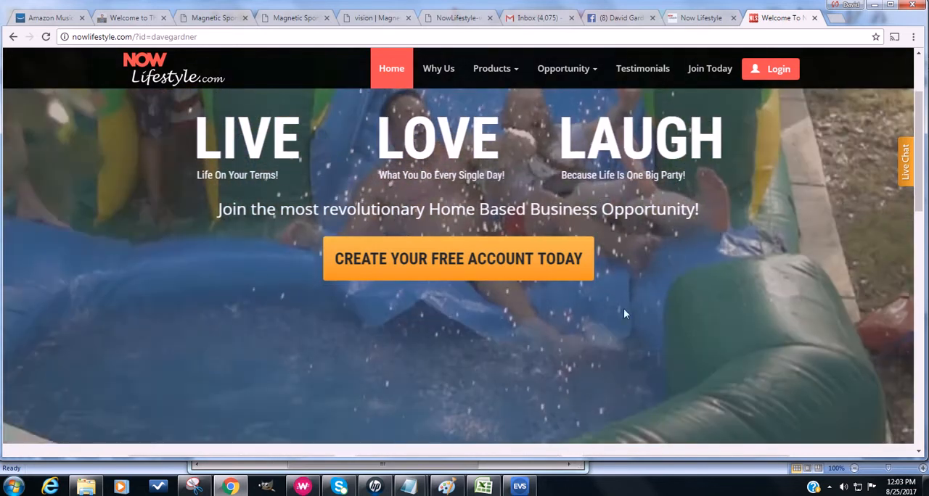
scroll(down, 3)
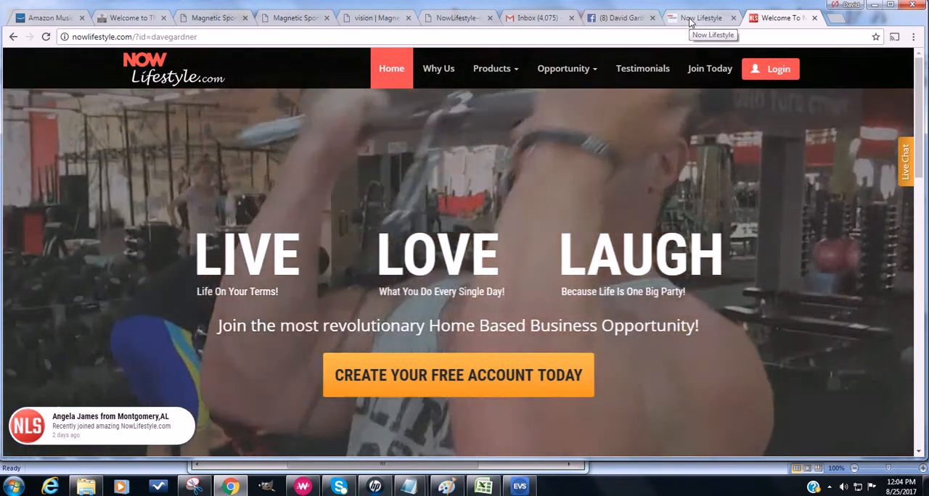
Return to the members area tab and scroll down to the tracking link section.
click(700, 17)
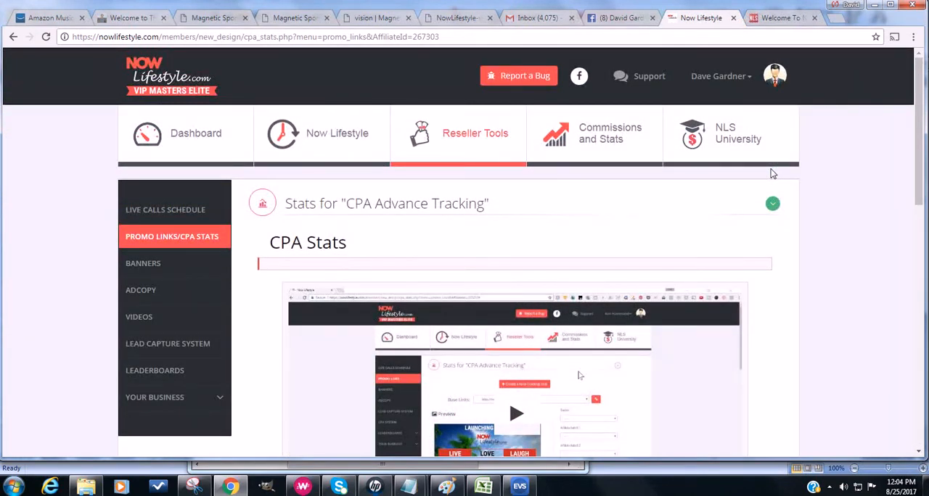
scroll(down, 3)
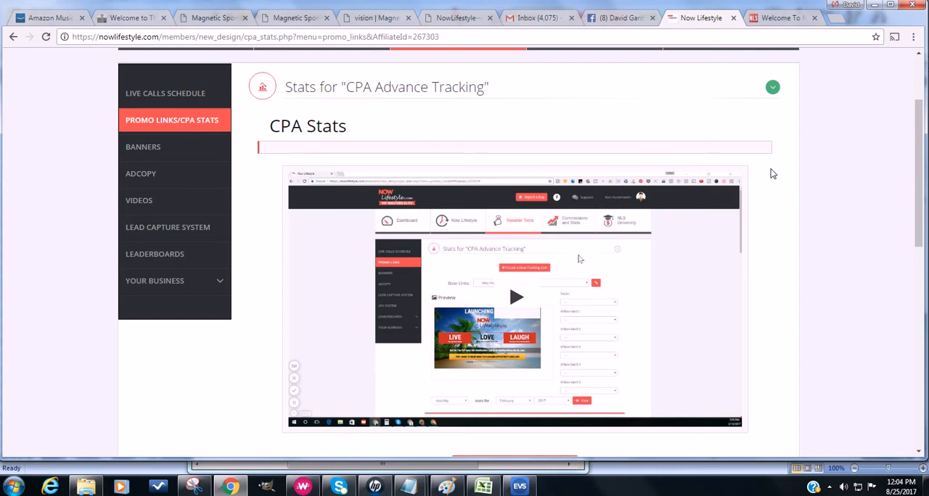
scroll(down, 3)
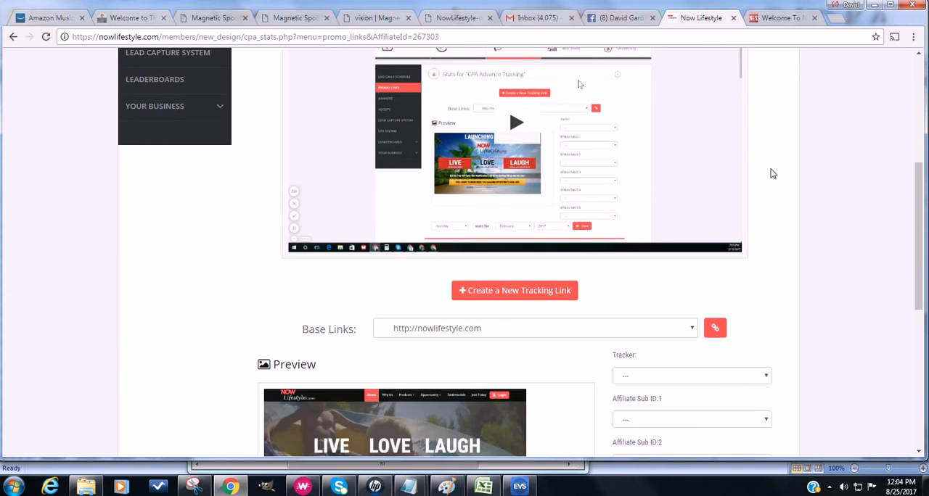
mouse_move(765, 176)
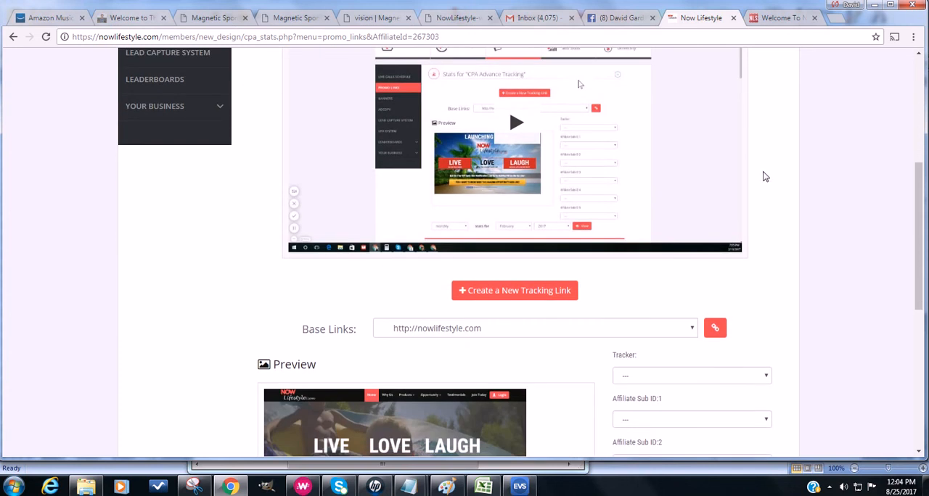
scroll(down, 3)
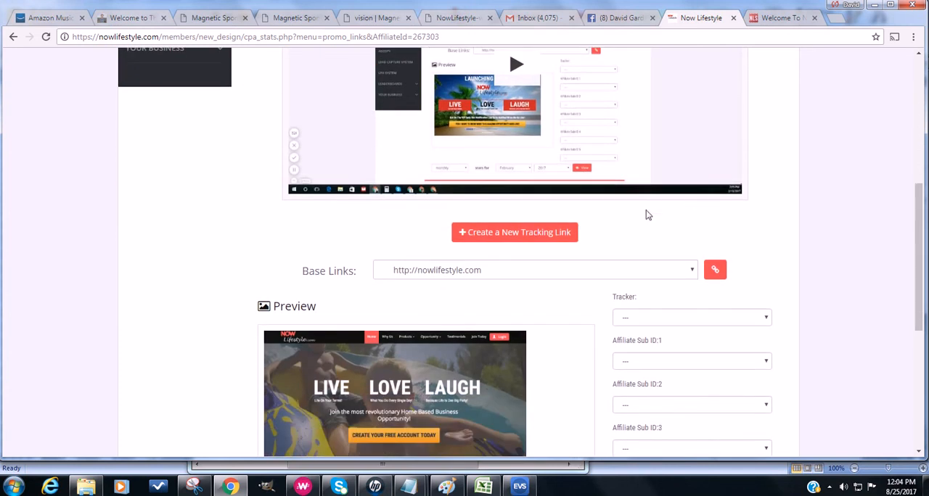
mouse_move(545, 243)
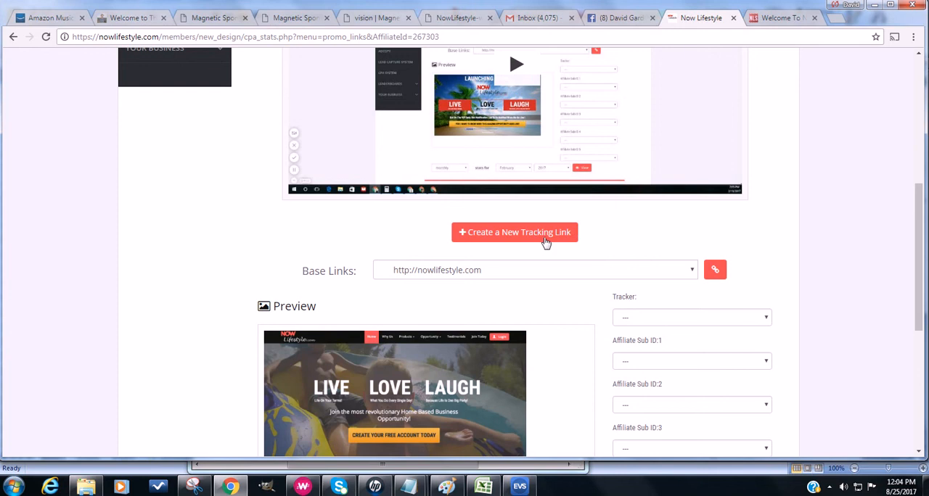